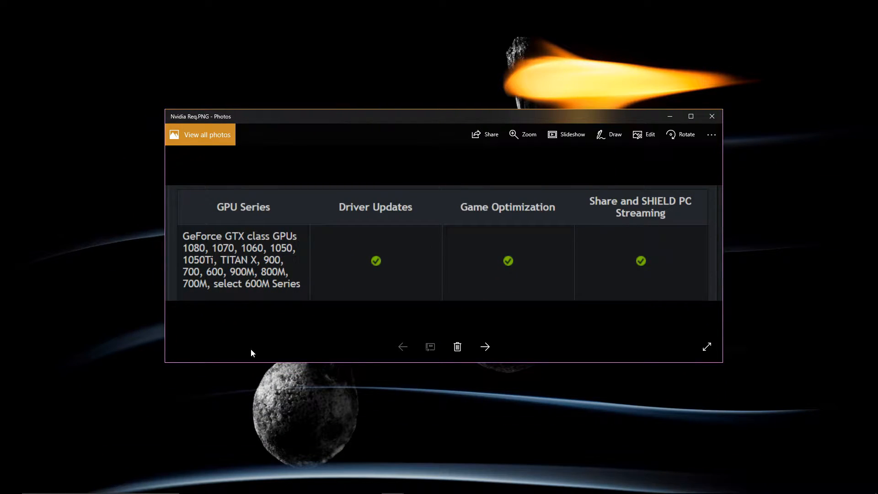
mouse_move(173, 354)
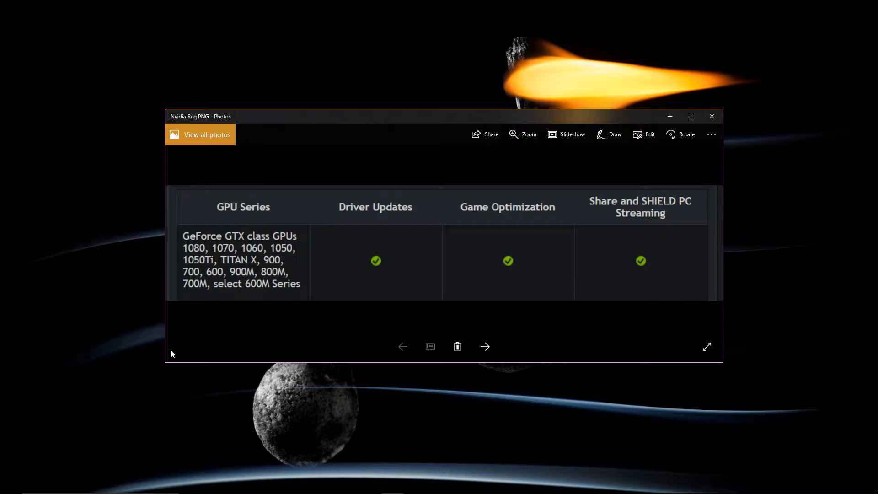
mouse_move(201, 258)
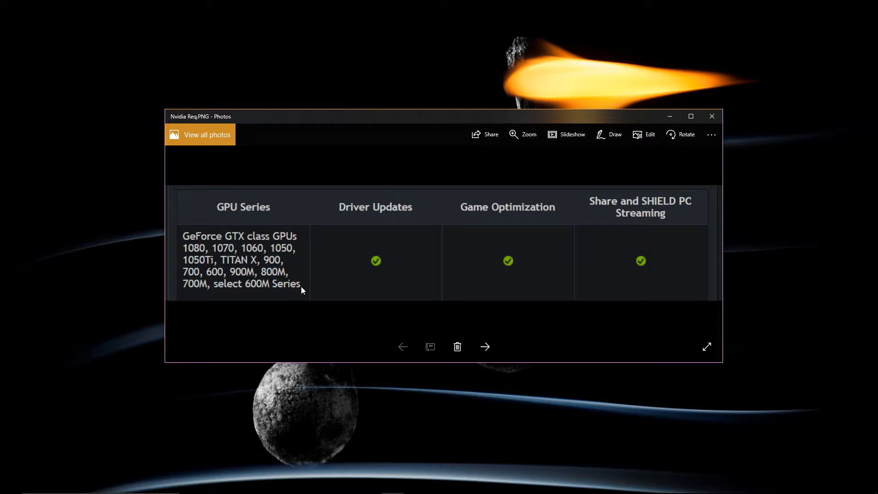
mouse_move(256, 298)
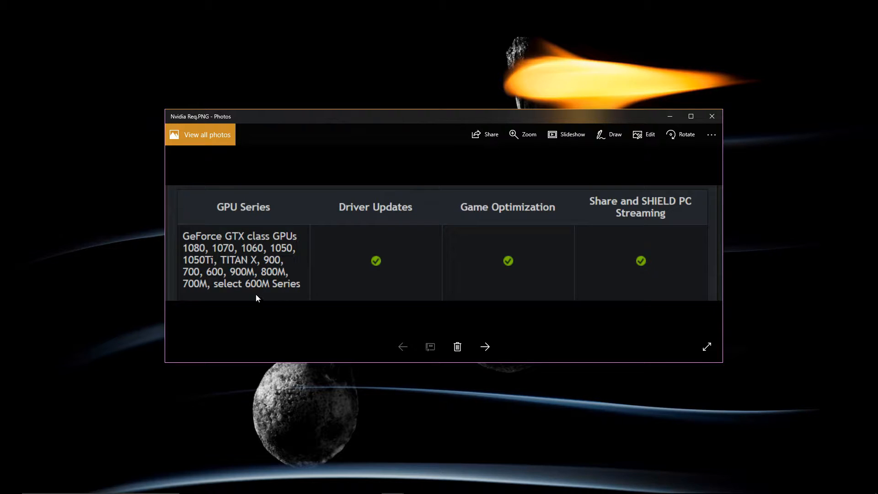
mouse_move(259, 290)
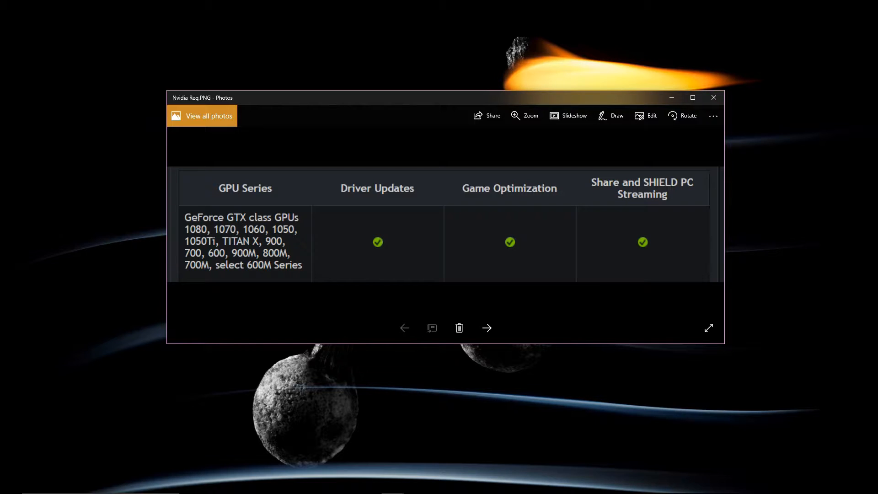
mouse_move(826, 348)
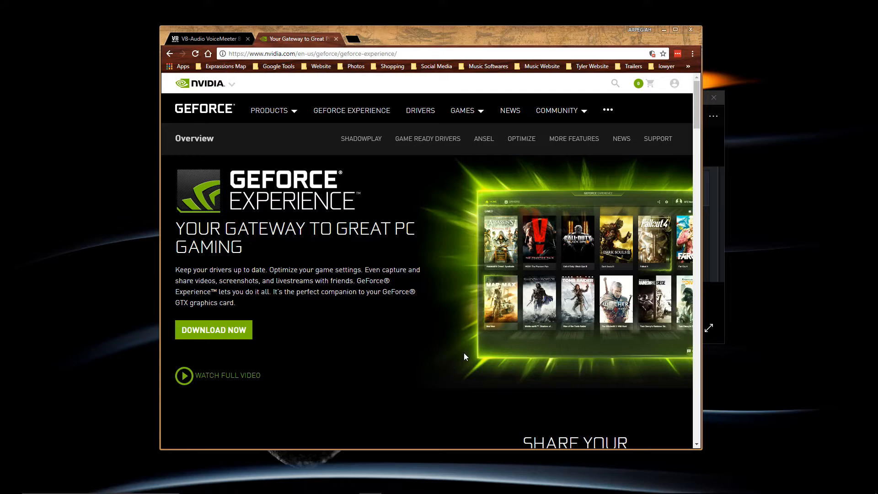
mouse_move(421, 348)
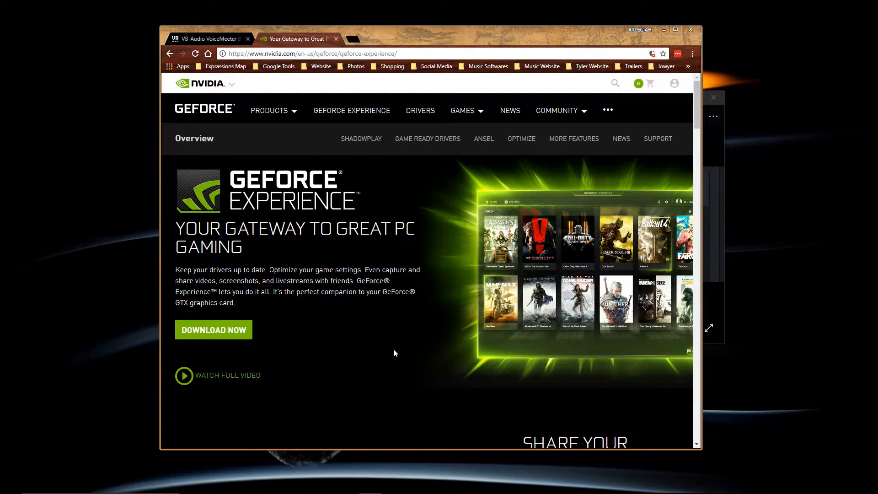
mouse_move(319, 193)
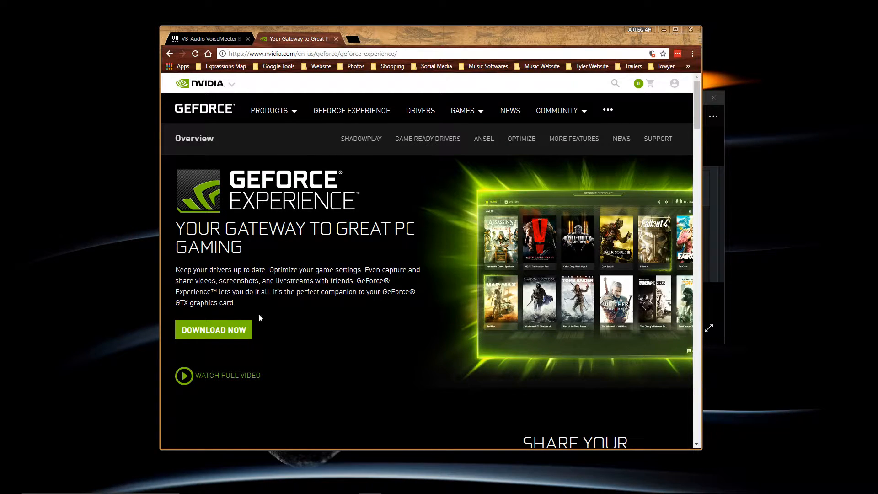
mouse_move(328, 295)
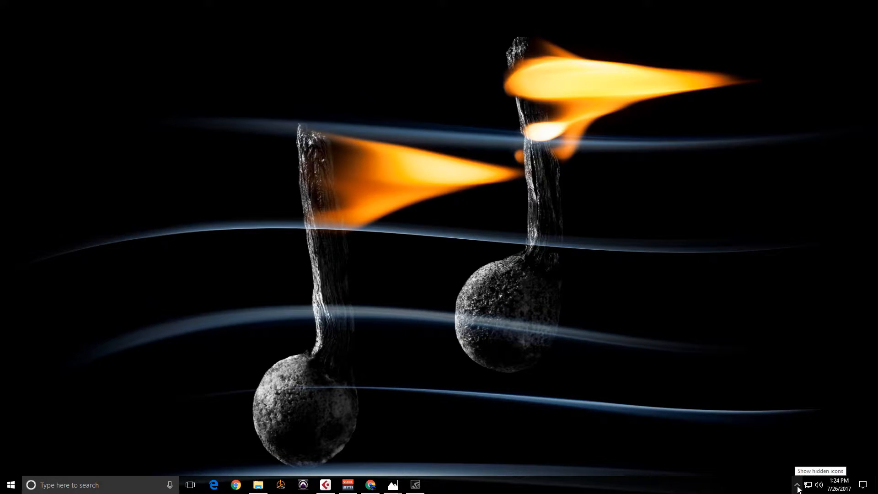
Launch GeForce Experience from the hidden tray icons and bring up its Share overlay
left_click(797, 484)
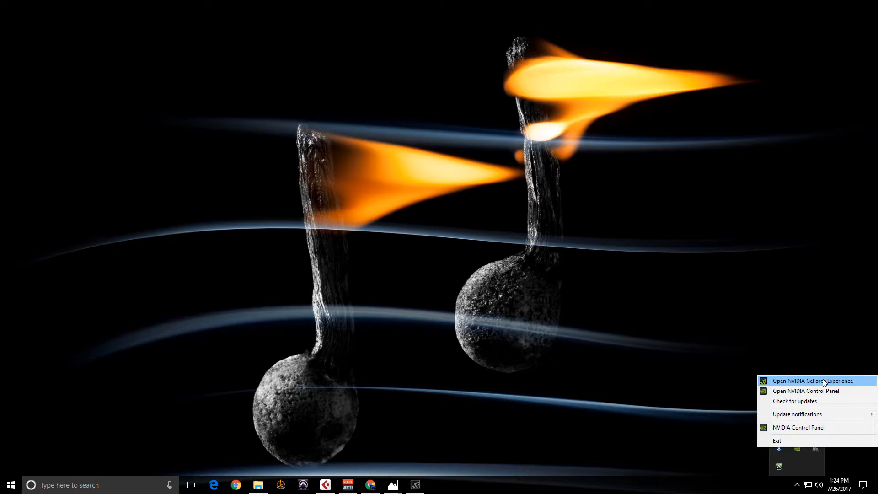
left_click(805, 381)
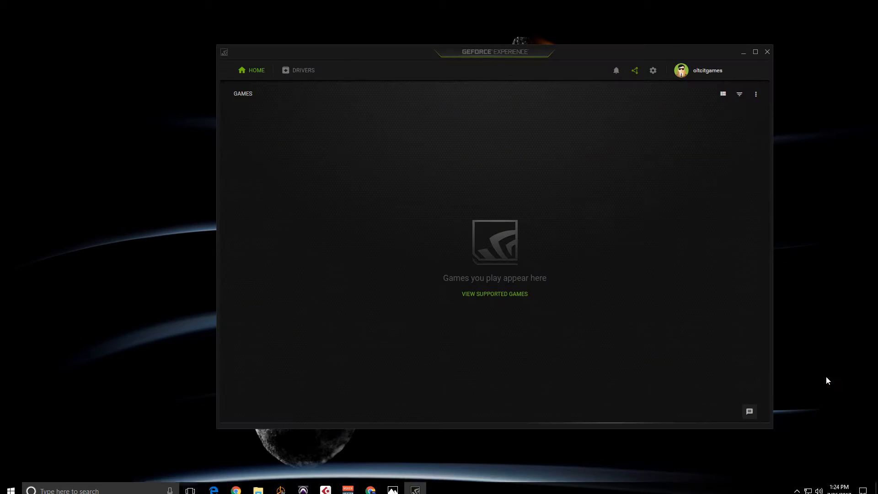
mouse_move(675, 303)
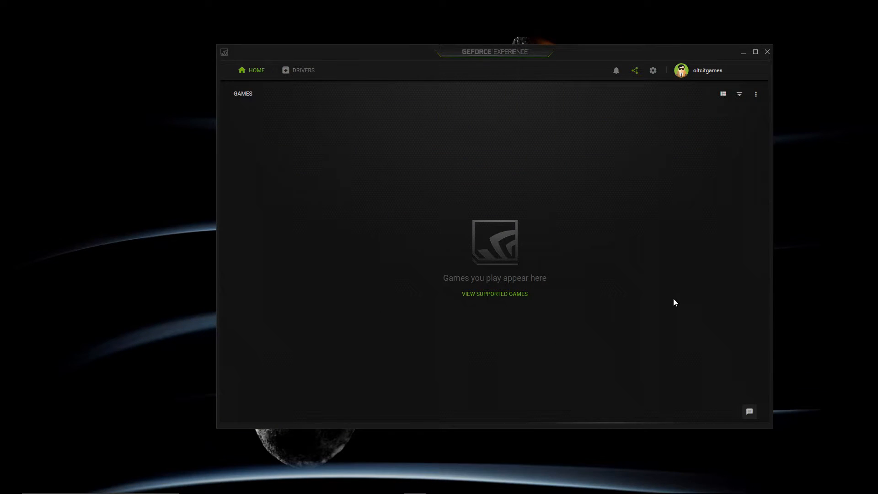
mouse_move(635, 71)
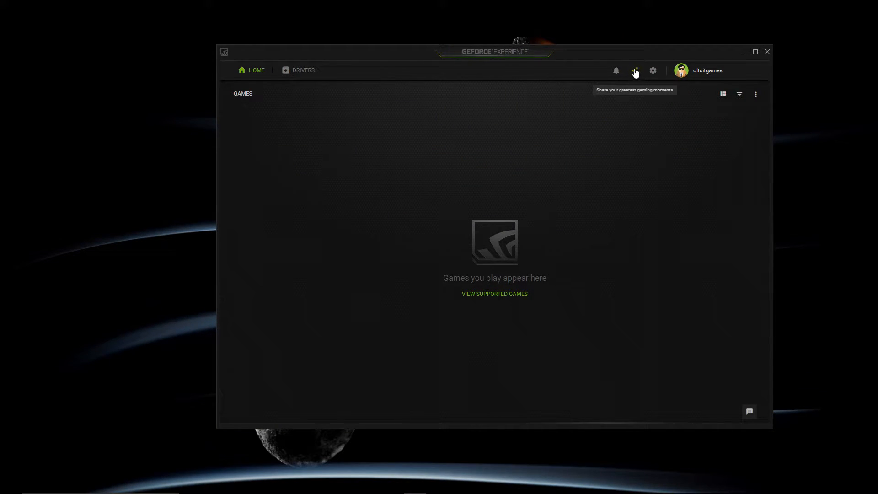
left_click(635, 71)
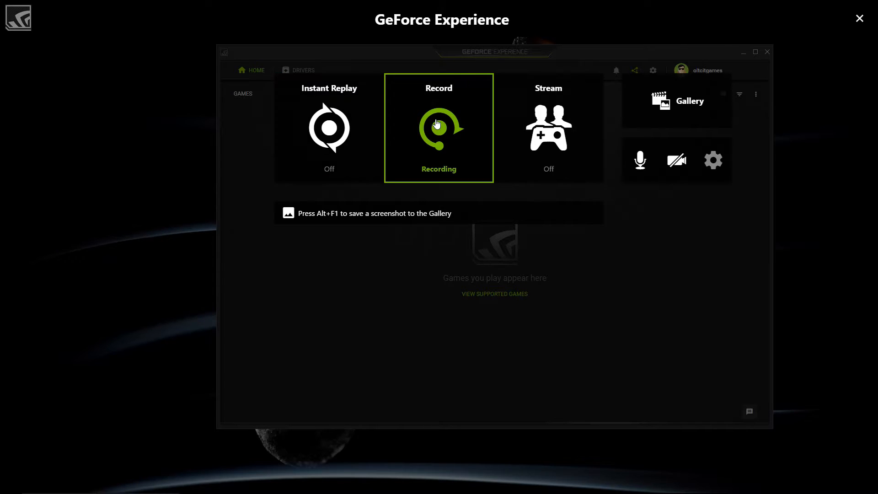
left_click(438, 128)
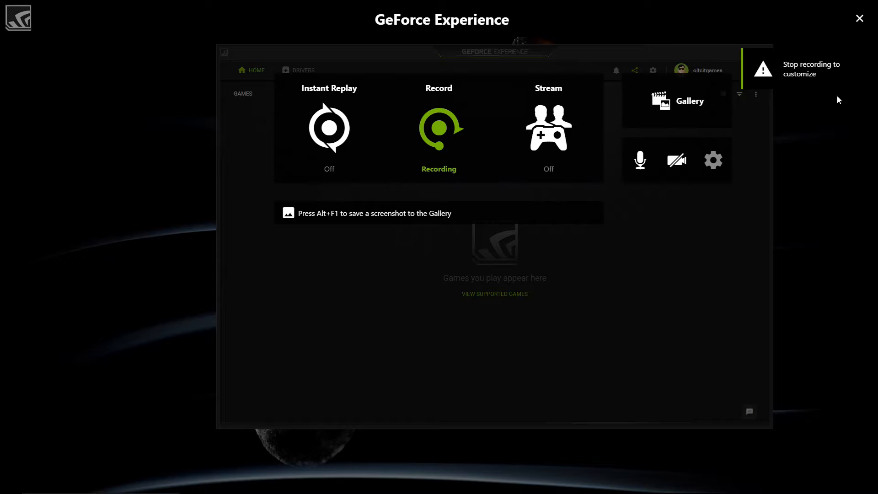
mouse_move(806, 243)
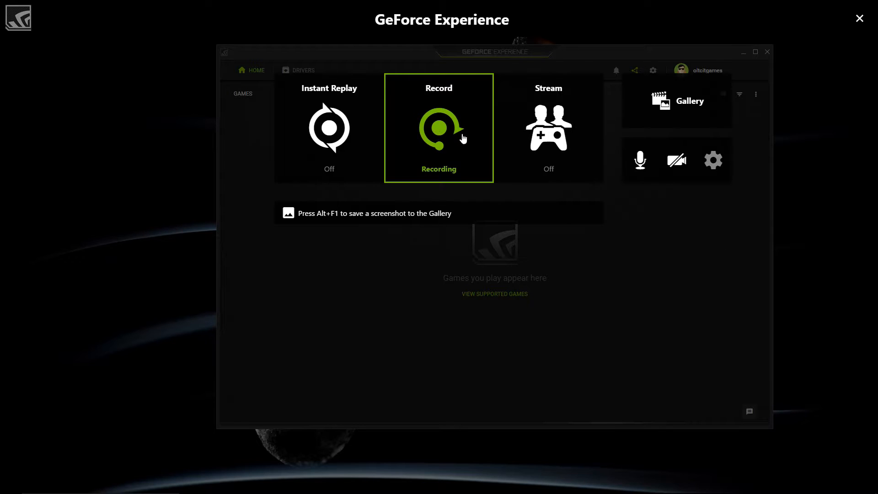
mouse_move(495, 246)
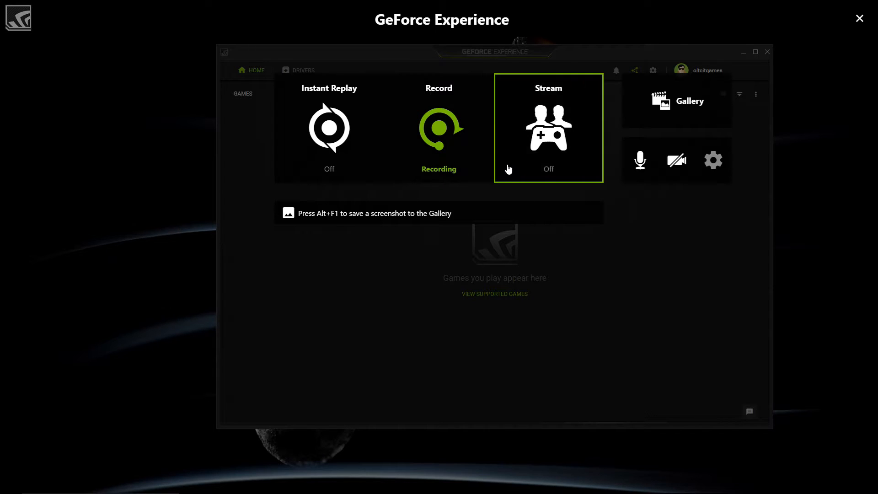
mouse_move(553, 173)
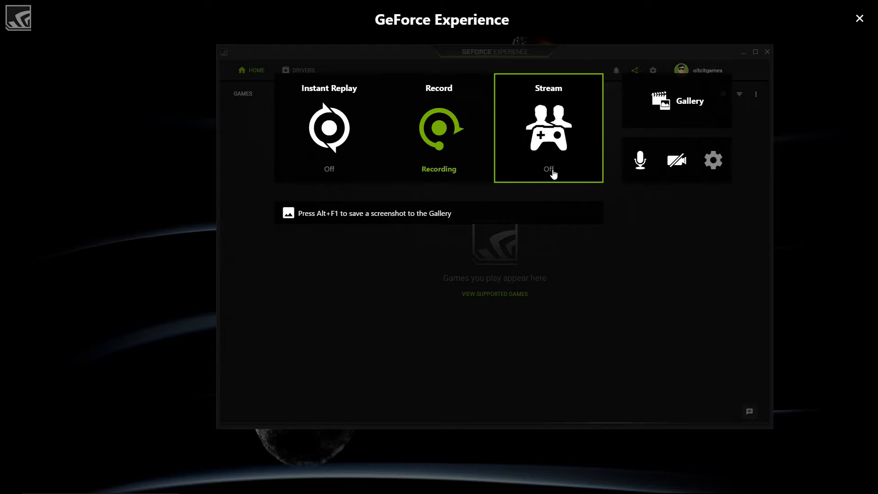
left_click(548, 134)
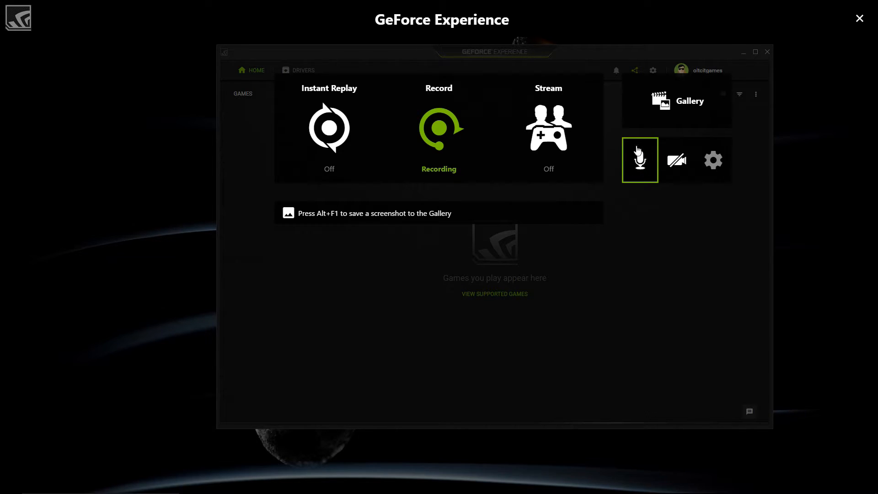
Save PreSonus FireStudio Audio as the microphone recording device and close the overlay
left_click(640, 160)
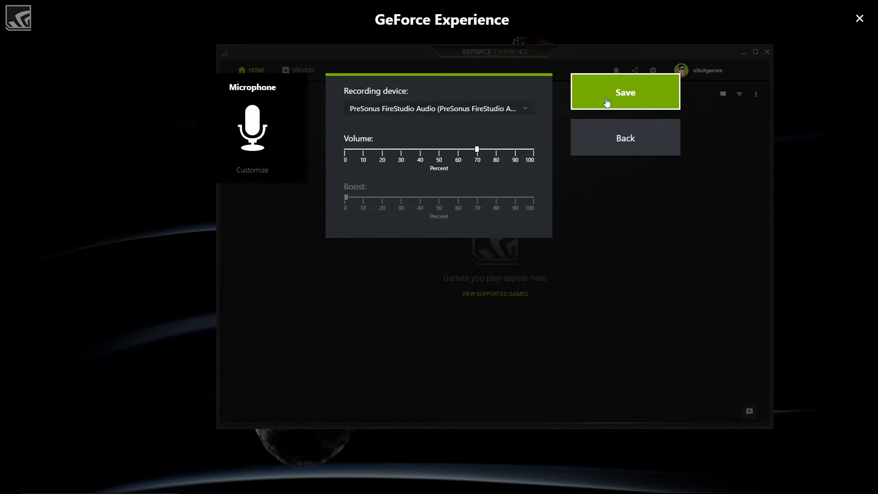
left_click(625, 91)
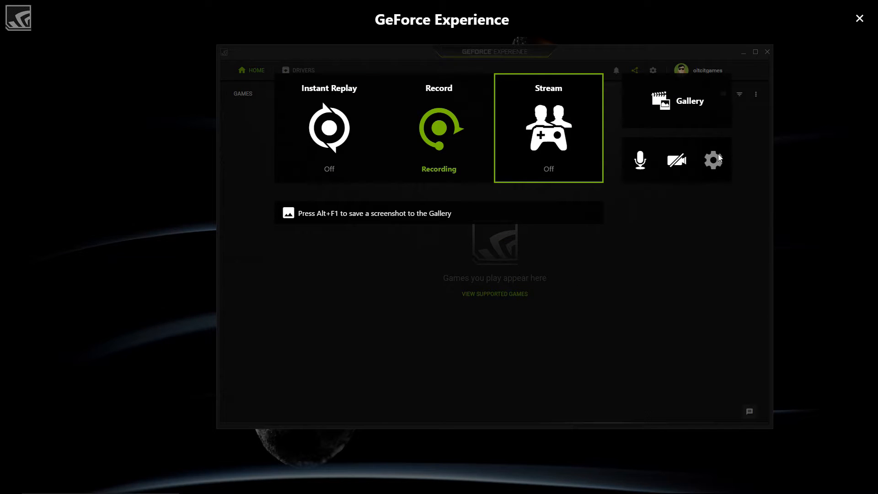
left_click(677, 159)
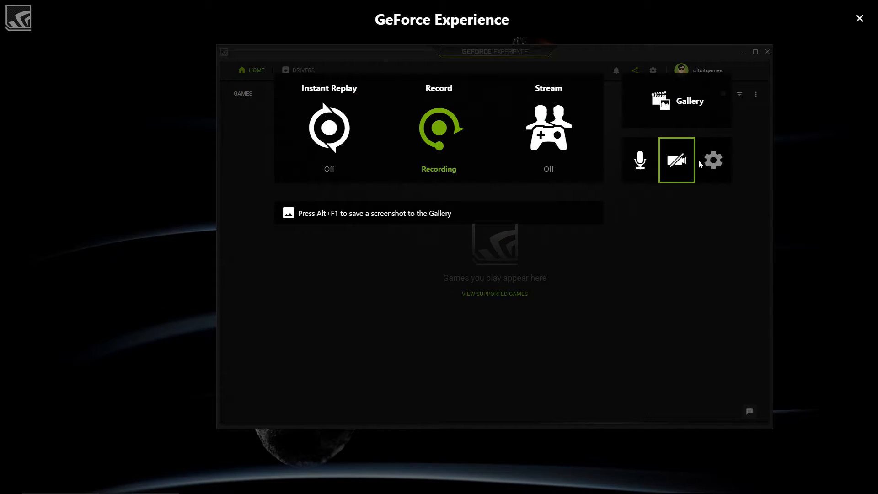
mouse_move(716, 160)
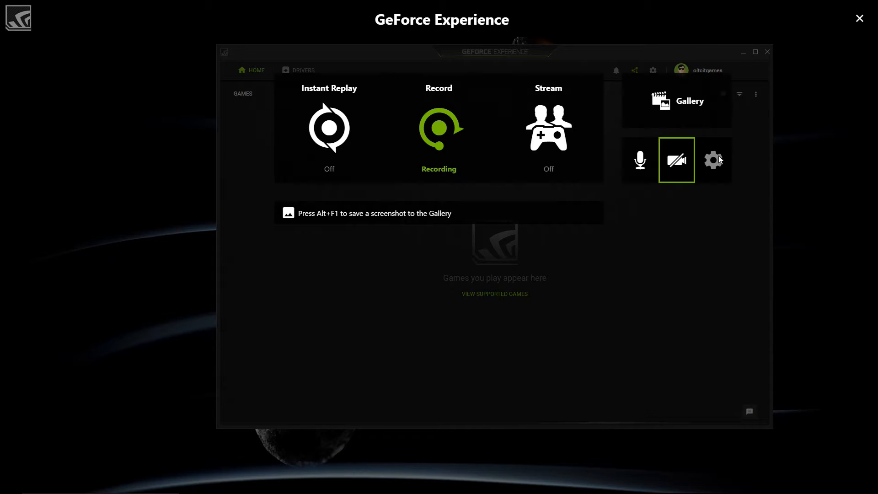
mouse_move(713, 163)
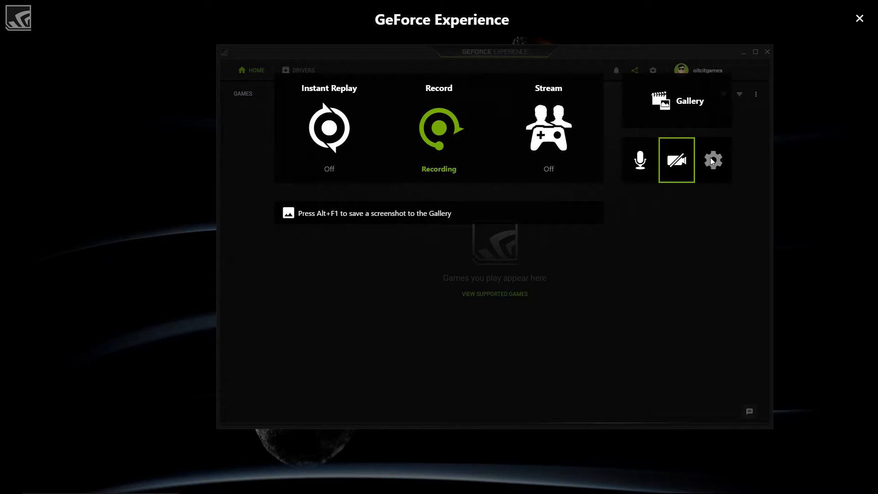
mouse_move(712, 161)
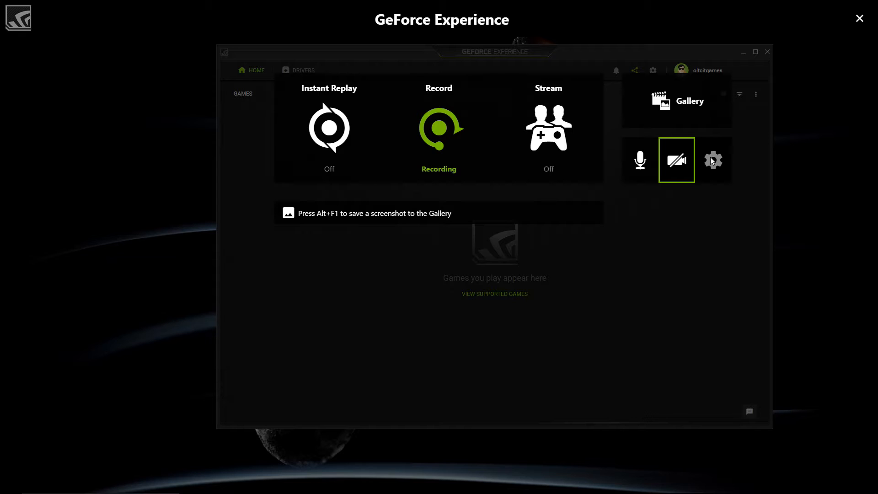
mouse_move(779, 186)
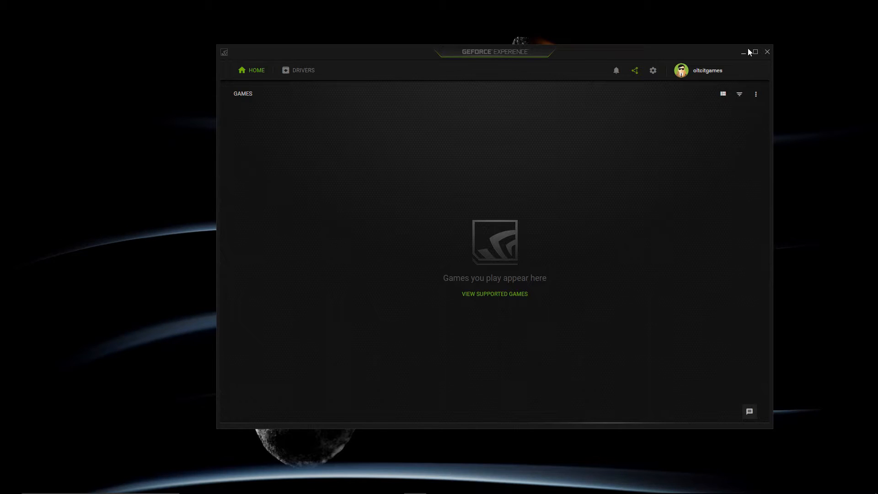
Browse the Voicemeeter Banana page on vb-audio.com in the restored browser, then minimize it
left_click(743, 51)
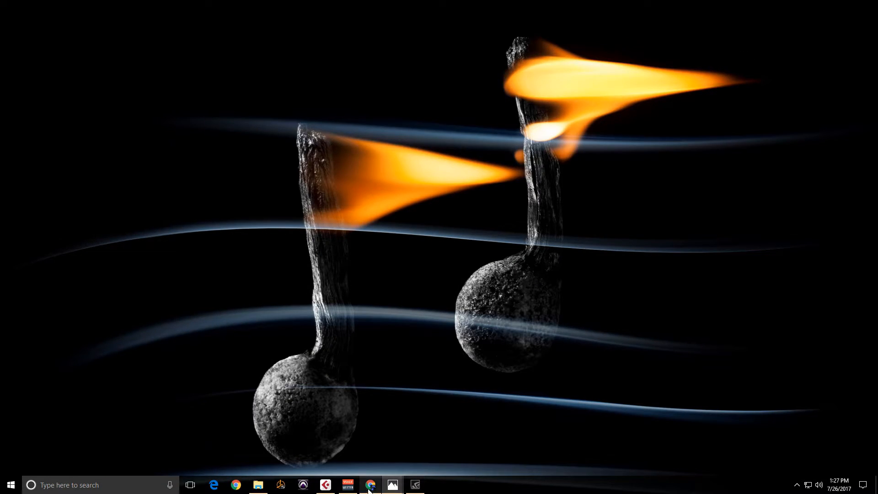
left_click(369, 485)
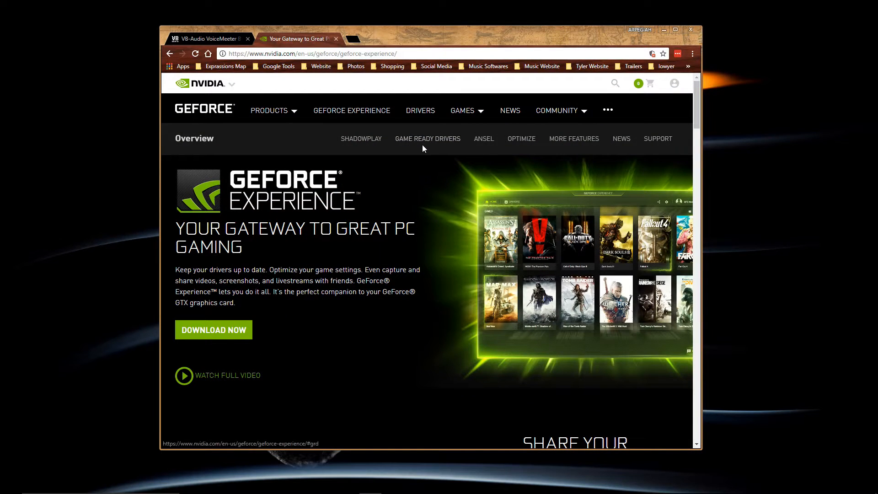
left_click(208, 38)
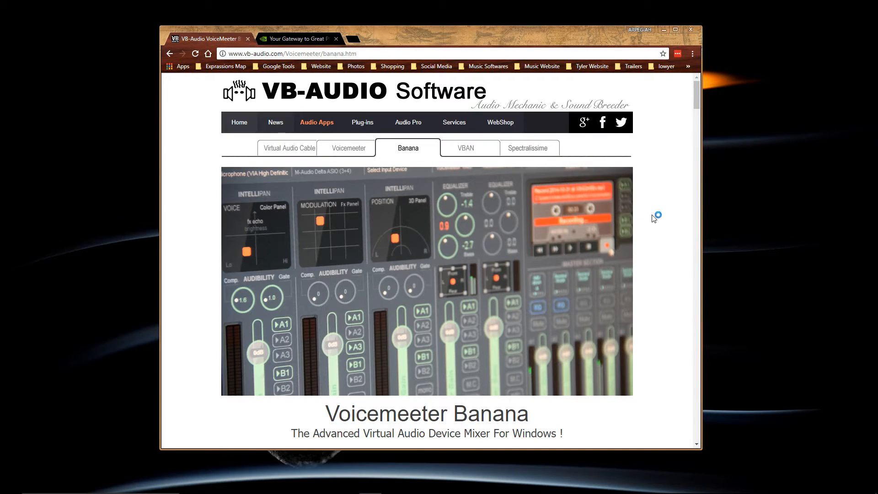
mouse_move(661, 220)
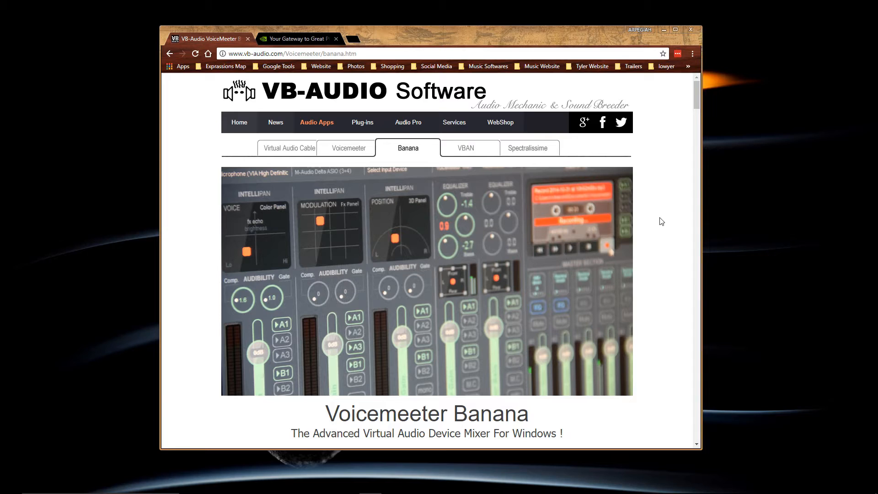
mouse_move(275, 108)
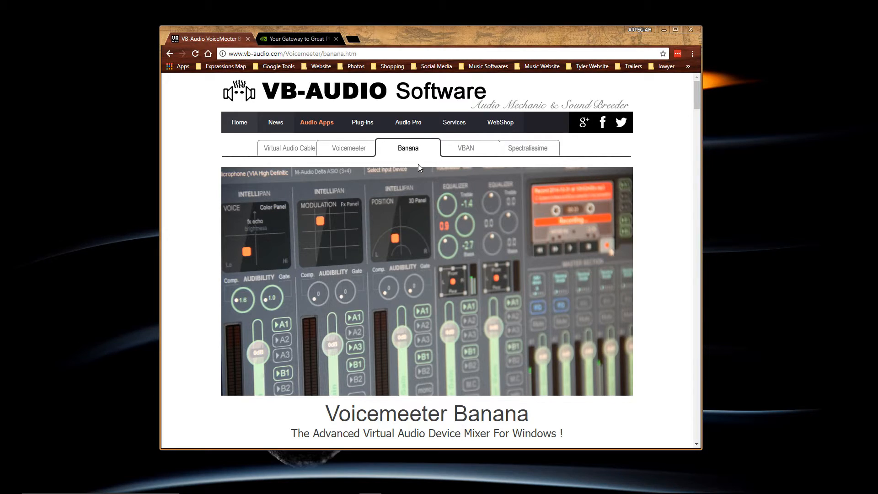
mouse_move(527, 416)
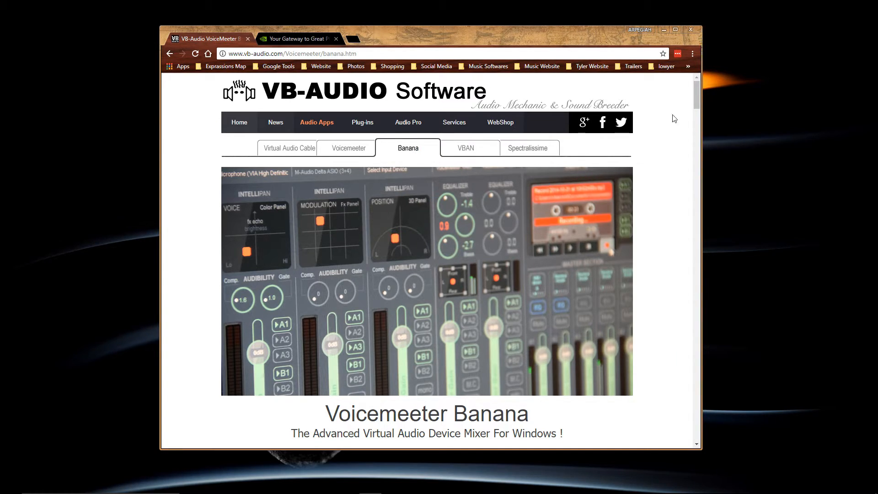
scroll("down", 3)
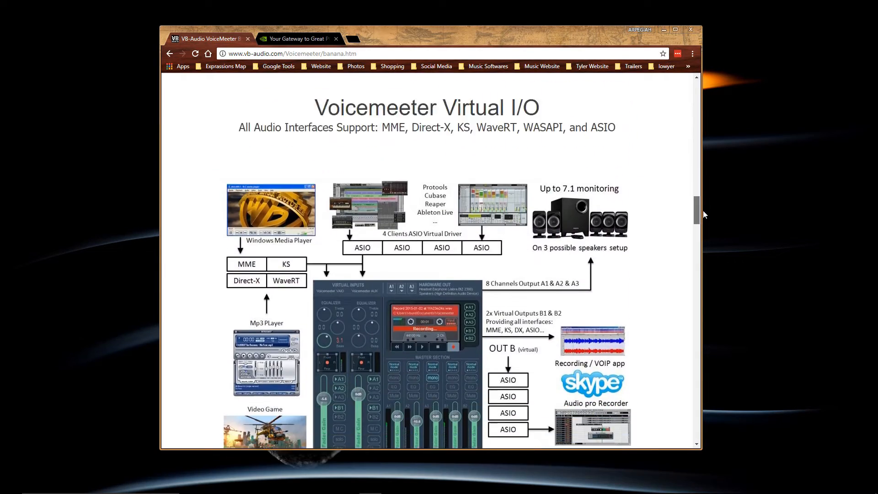
scroll("down", 3)
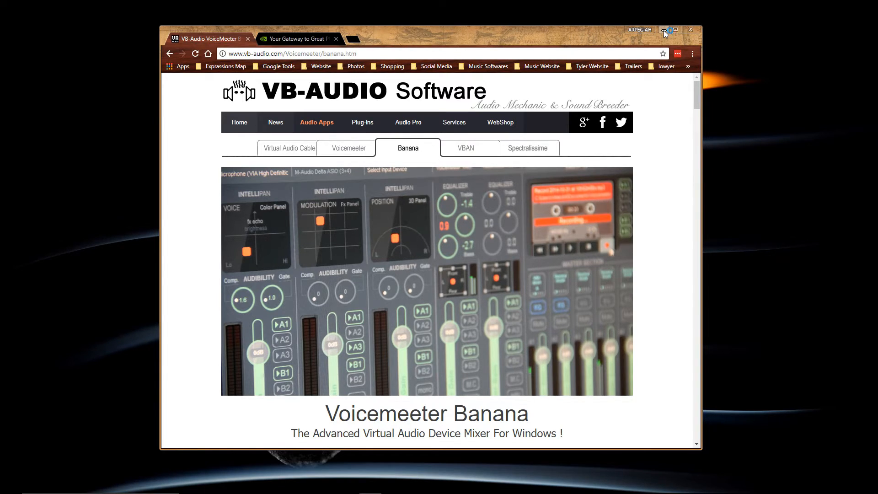
left_click(669, 29)
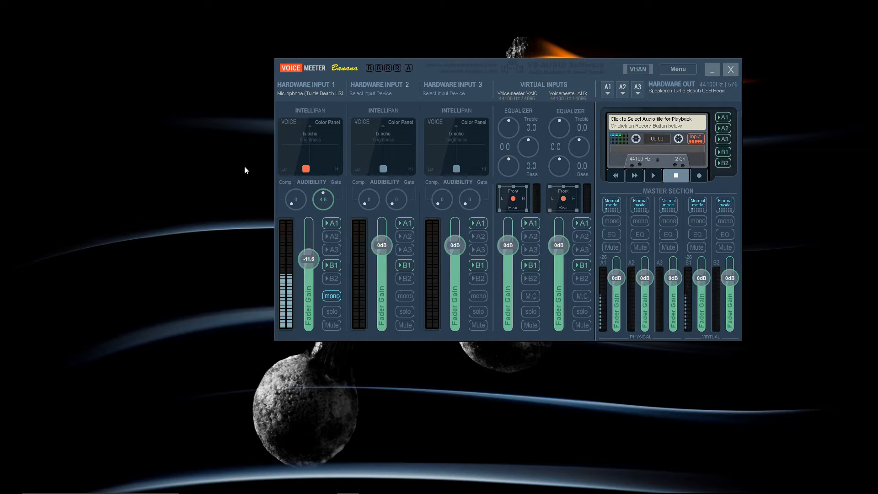
left_click(310, 84)
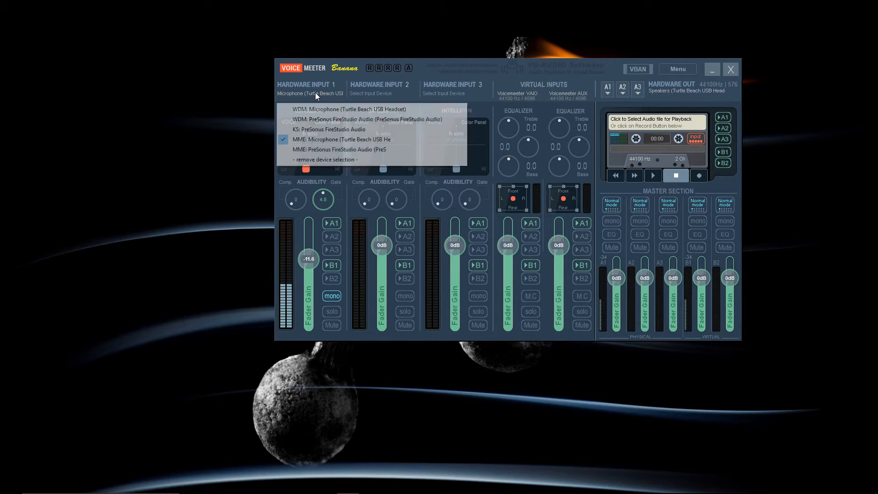
mouse_move(341, 149)
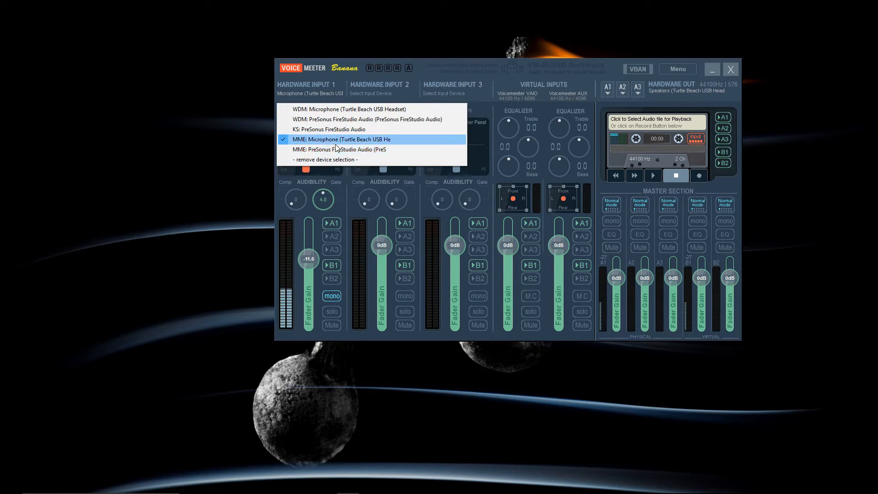
mouse_move(336, 149)
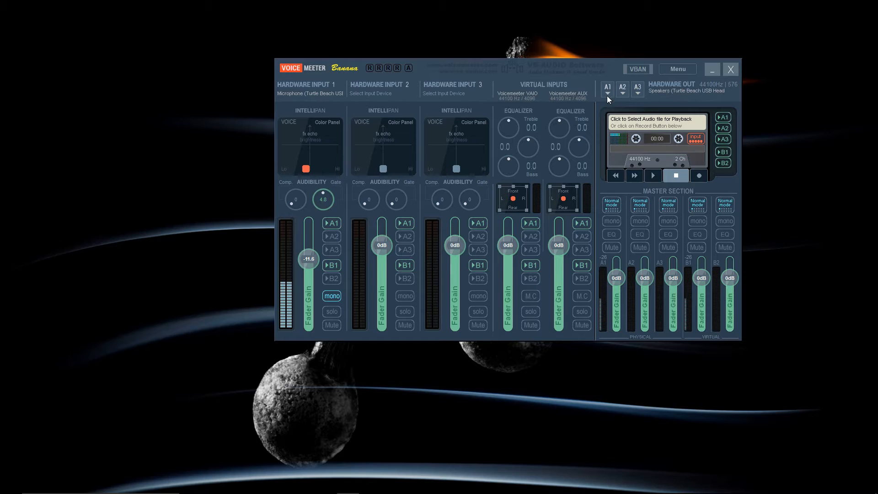
Keep output A1 on MME: Speakers (Turtle Beach USB Headset) and minimize the mixer
left_click(608, 88)
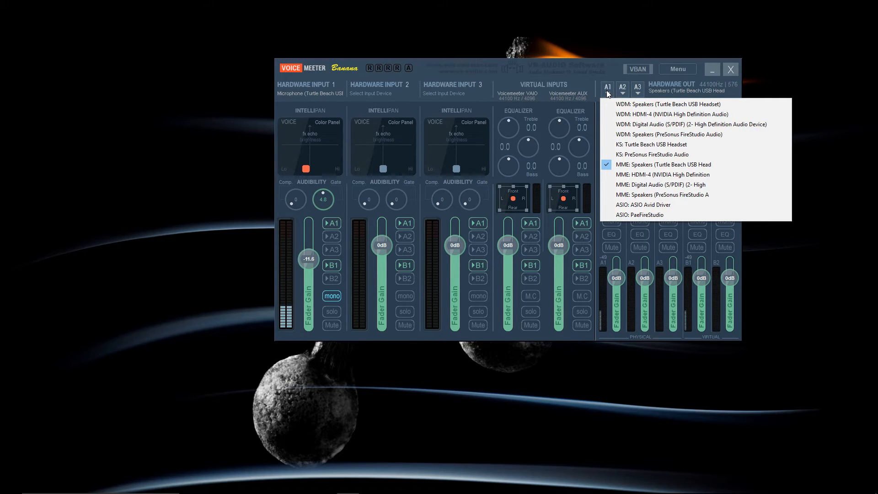
mouse_move(637, 174)
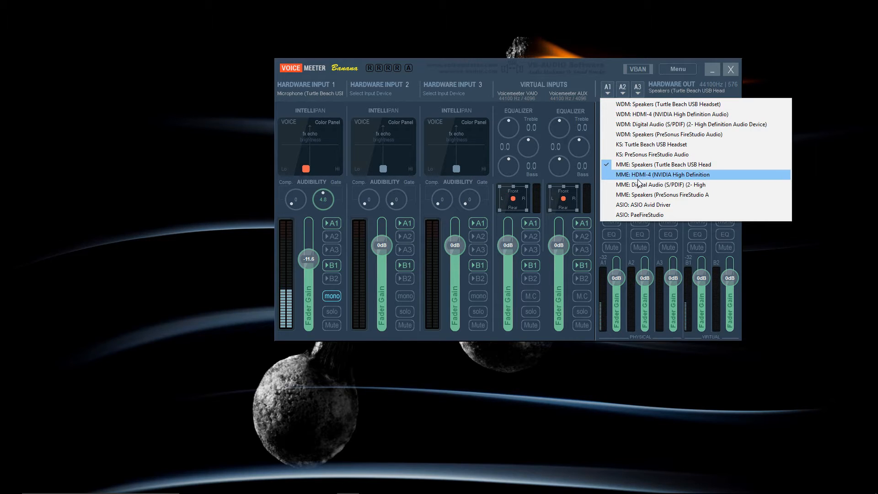
mouse_move(652, 165)
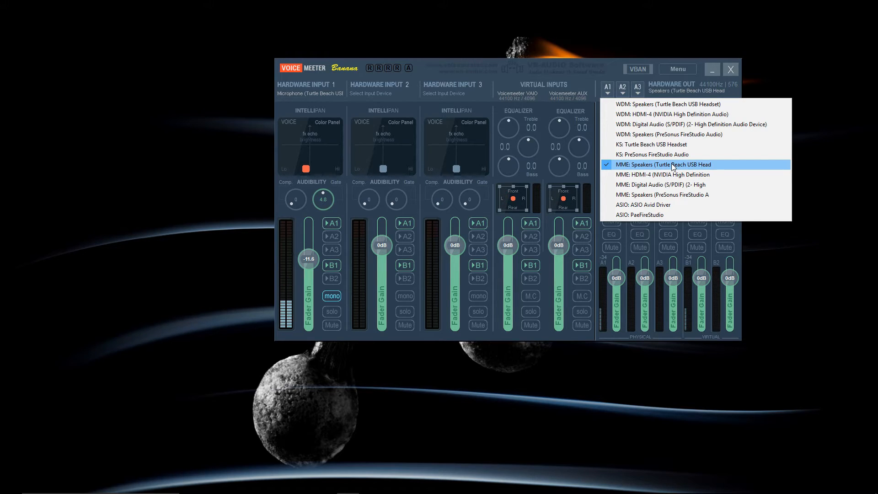
mouse_move(664, 194)
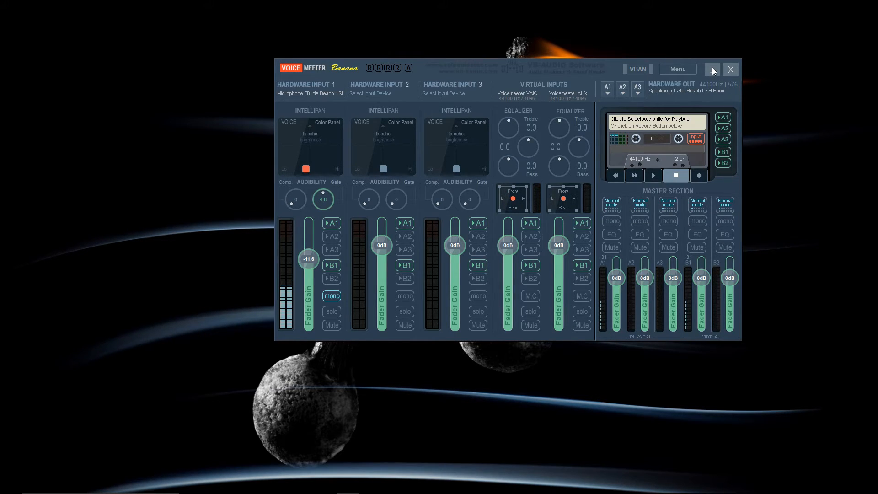
left_click(730, 69)
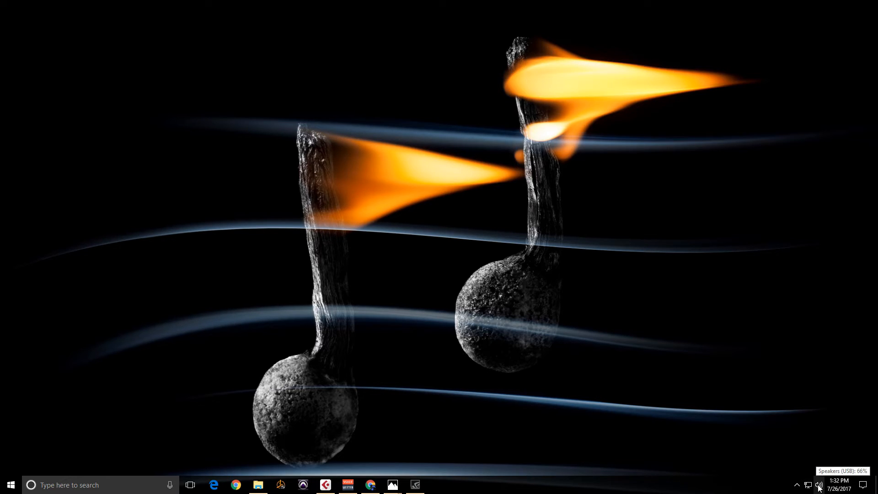
right_click(819, 484)
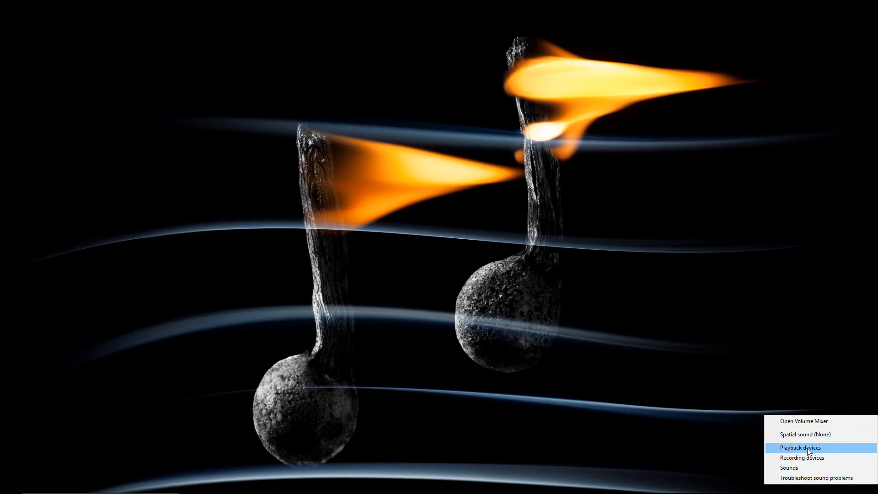
left_click(799, 448)
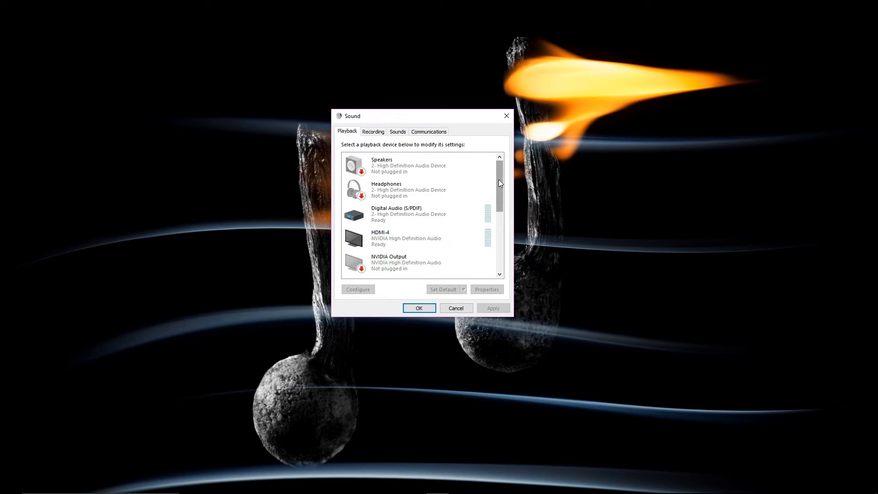
scroll("down", 3)
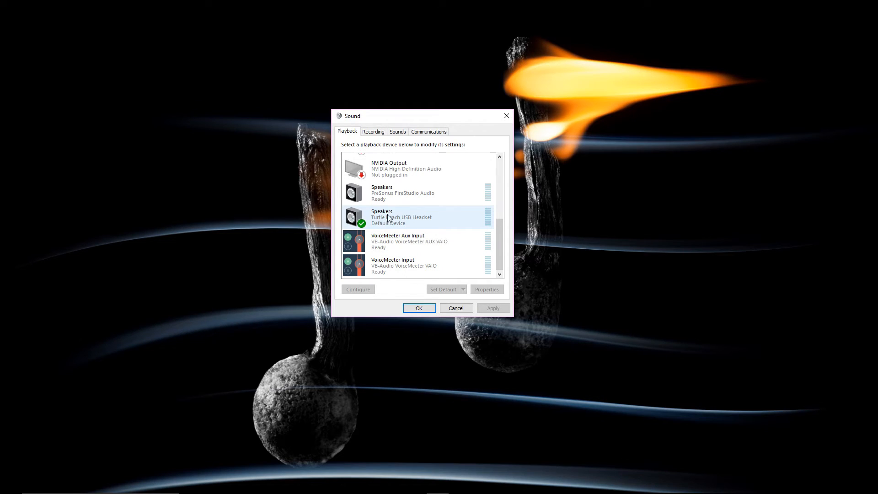
left_click(404, 193)
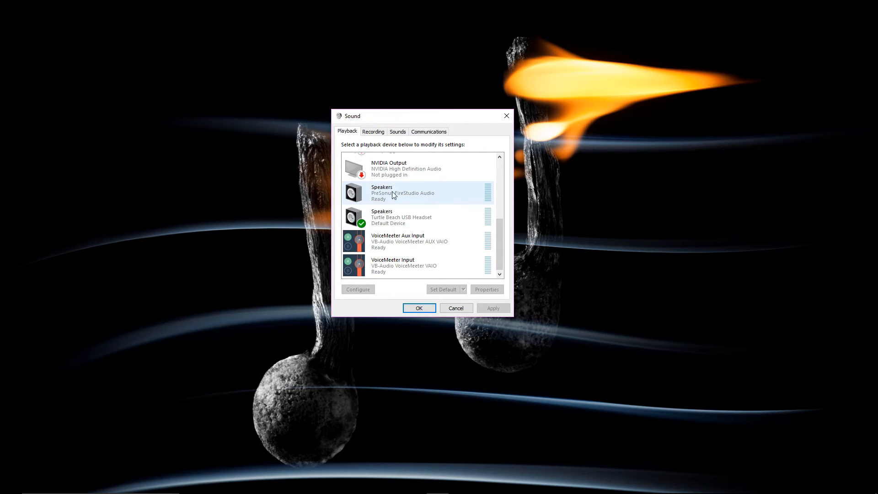
mouse_move(412, 201)
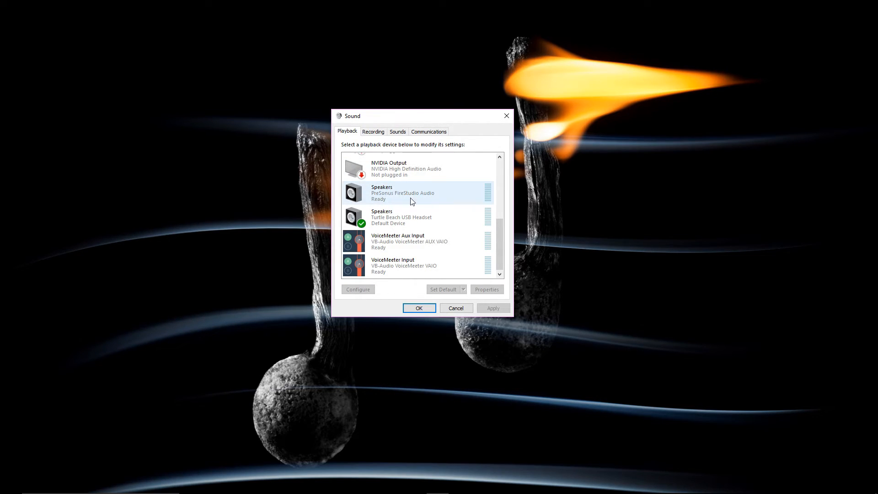
left_click(372, 131)
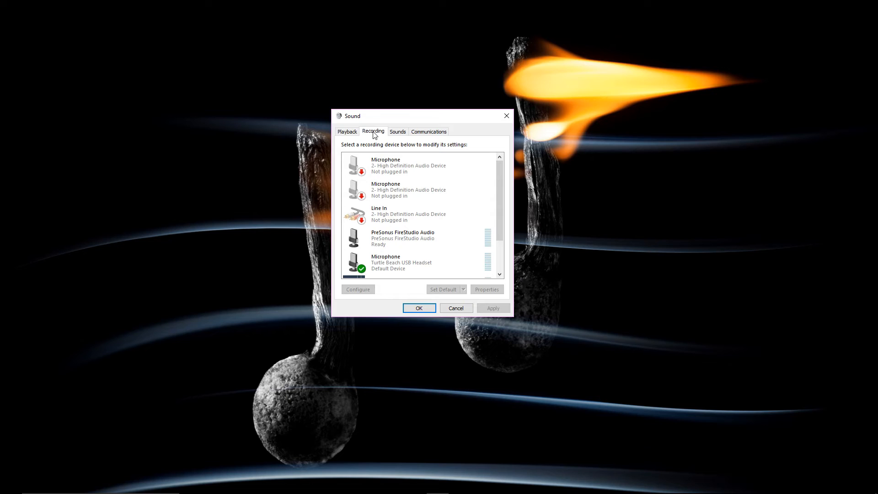
scroll("down", 3)
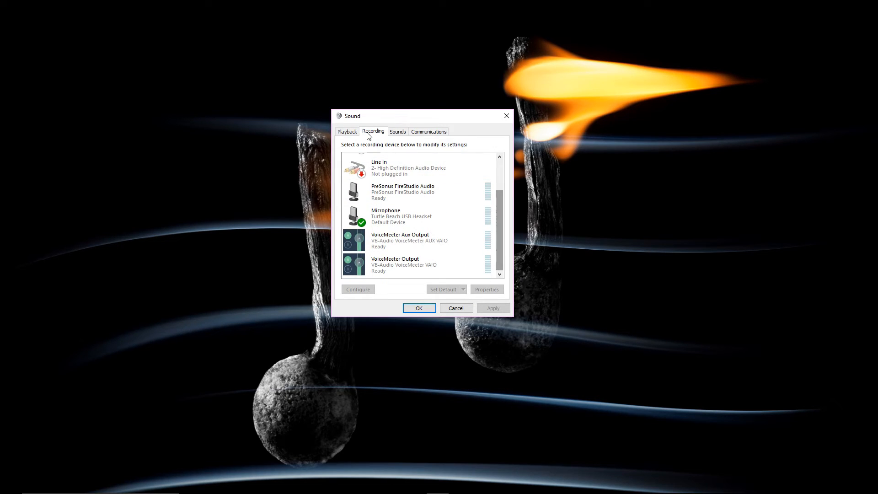
left_click(403, 191)
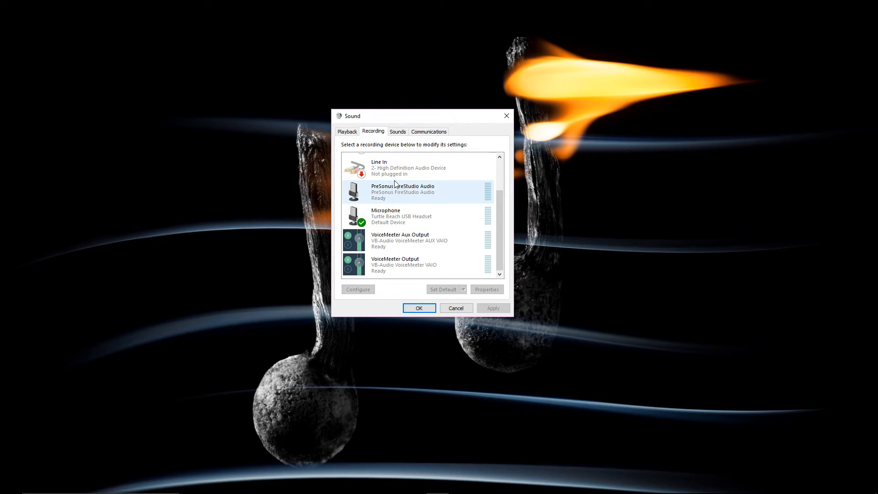
mouse_move(399, 195)
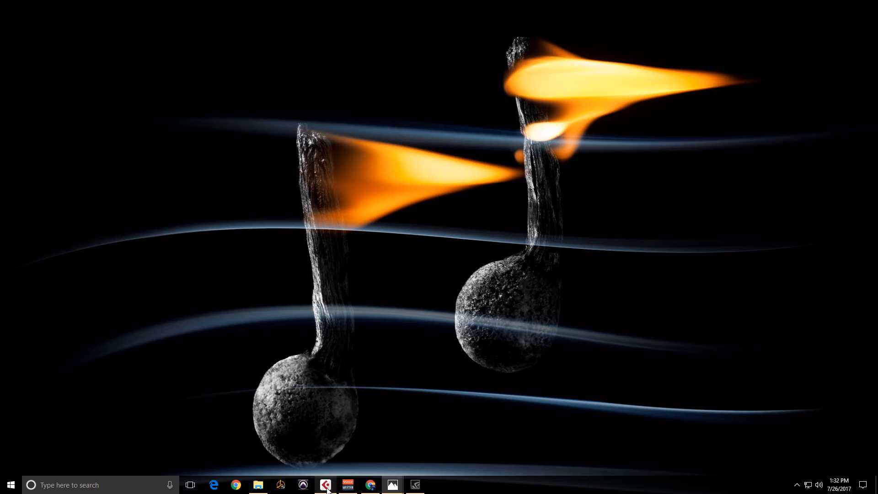
Restore the Cubase DAW Recordings project with its Kontakt 5 window from the taskbar
left_click(325, 485)
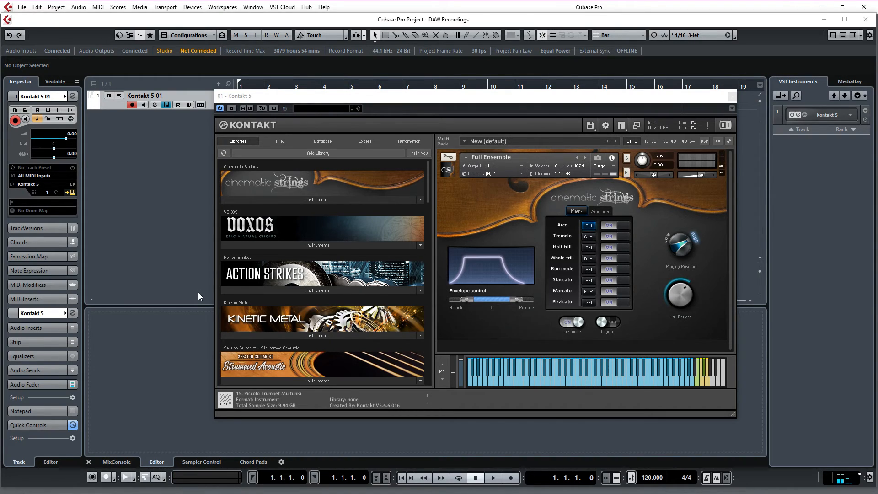
mouse_move(502, 224)
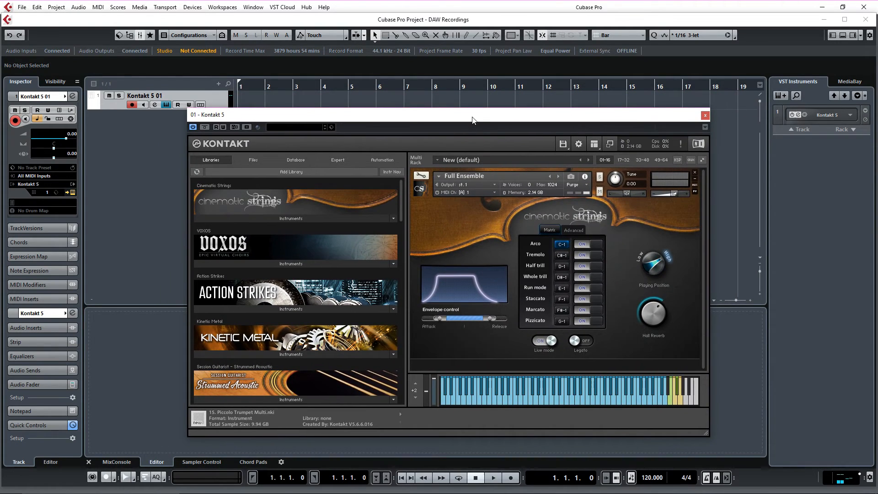
mouse_move(438, 124)
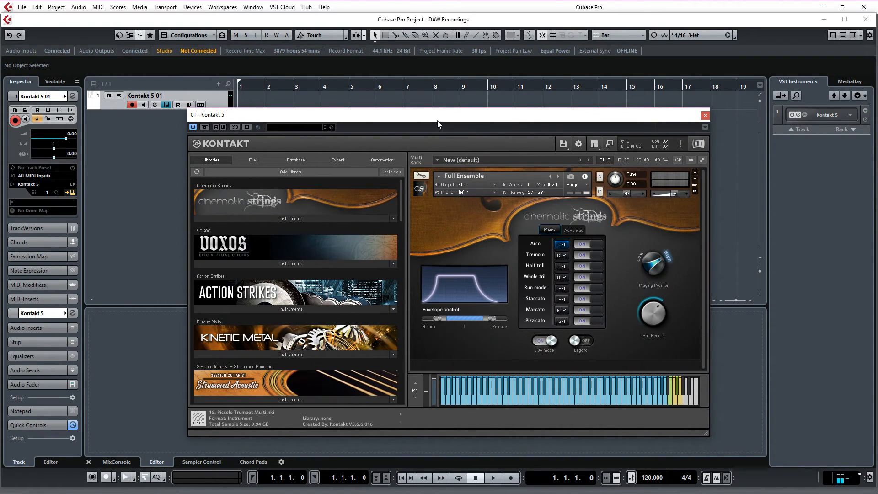
mouse_move(158, 91)
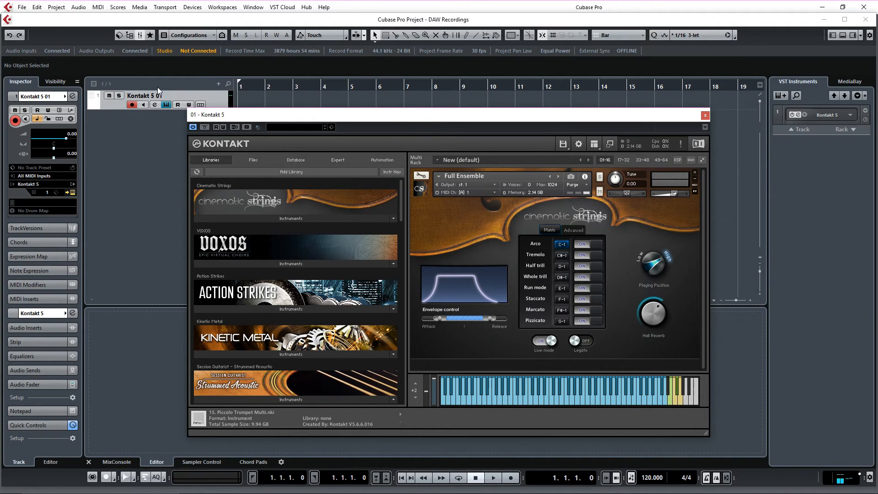
left_click(192, 7)
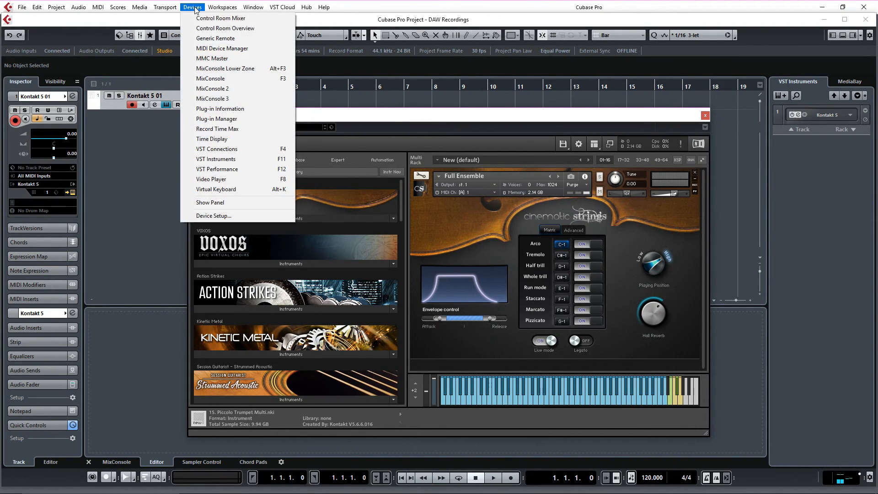
left_click(213, 216)
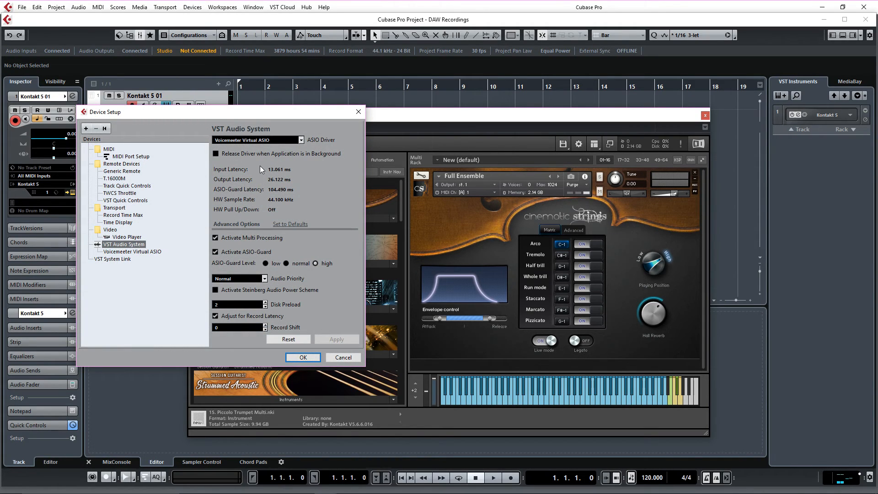
mouse_move(253, 145)
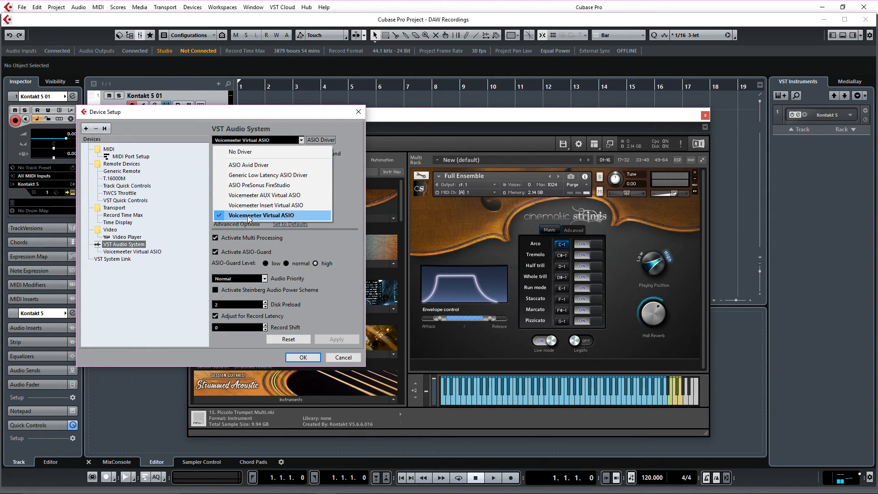
mouse_move(288, 218)
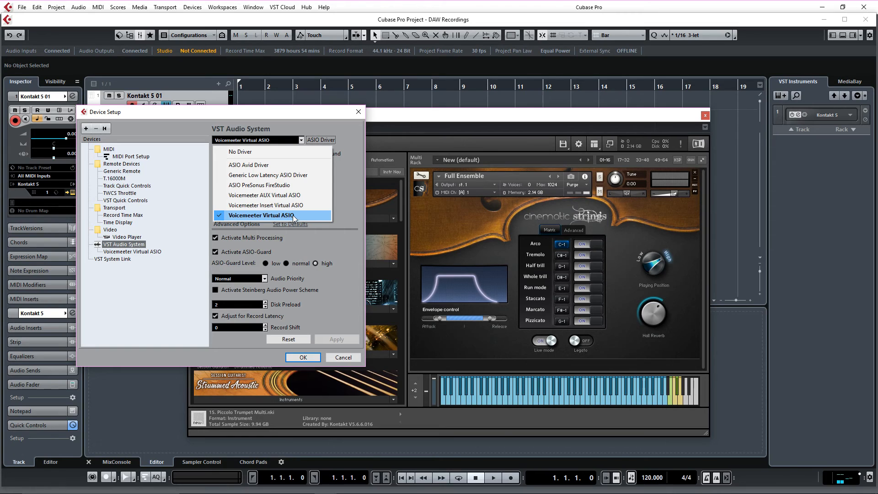
left_click(259, 215)
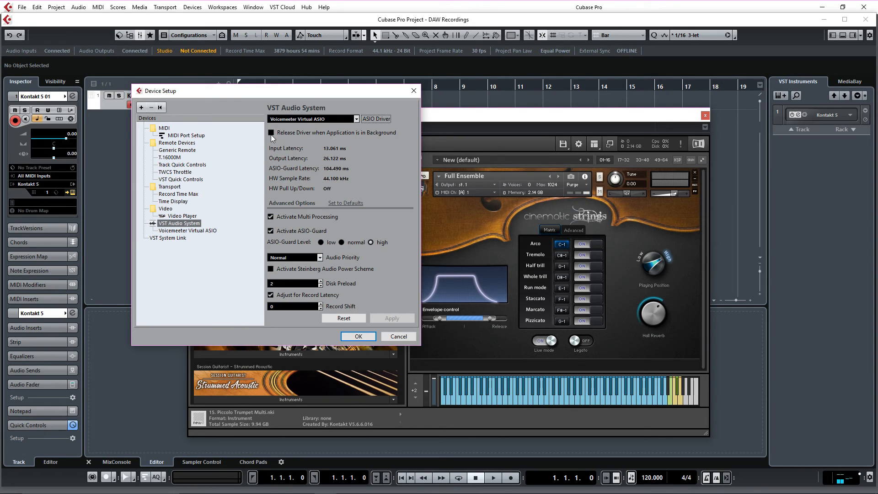
mouse_move(341, 139)
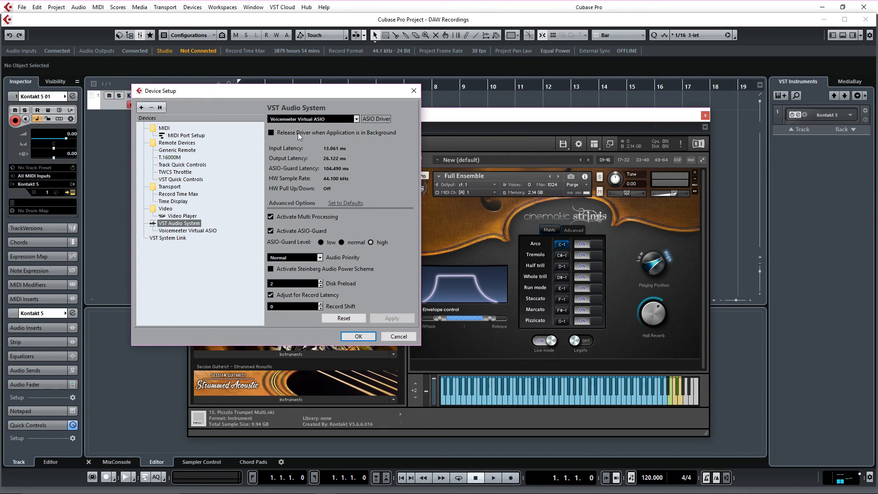
mouse_move(274, 128)
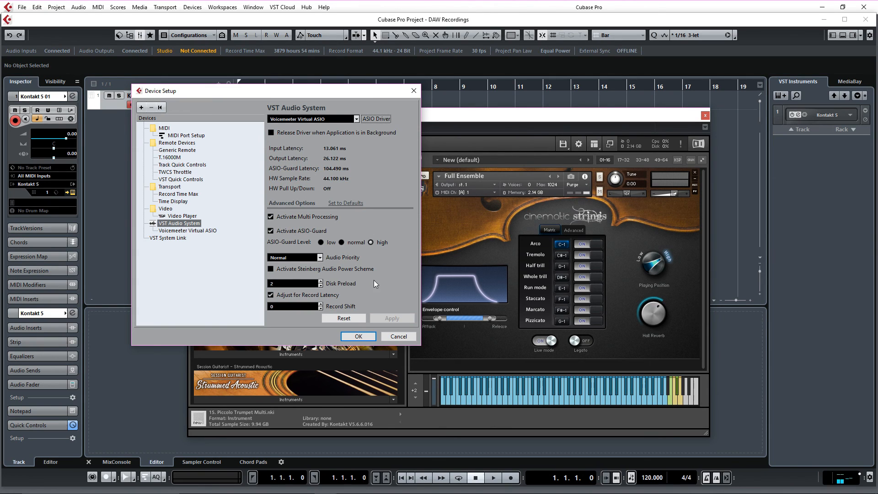
left_click(358, 336)
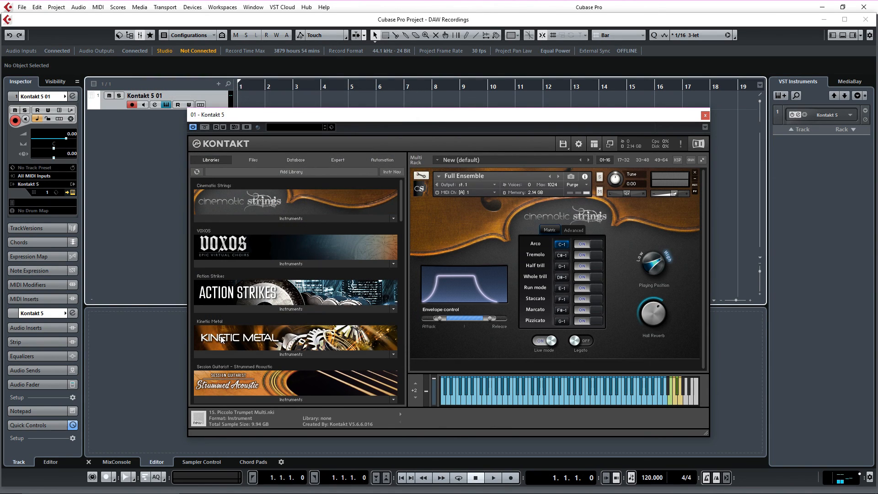